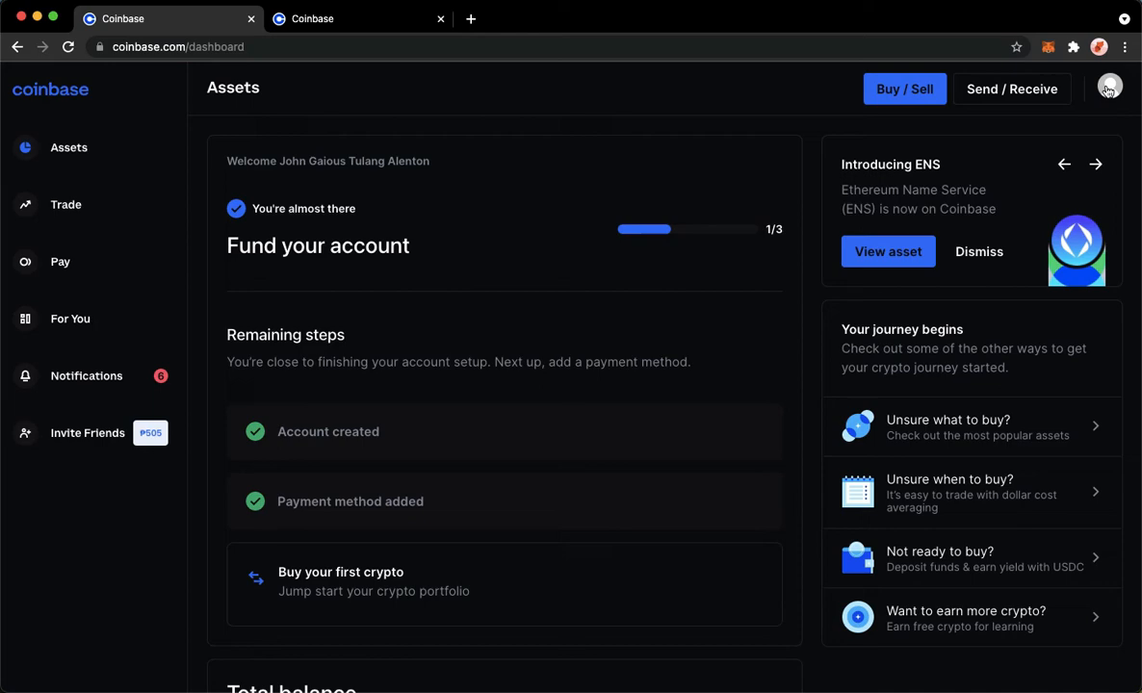
Open the account settings via the profile avatar in the top-right corner
{"action": "left_click", "coordinate": [1110, 88]}
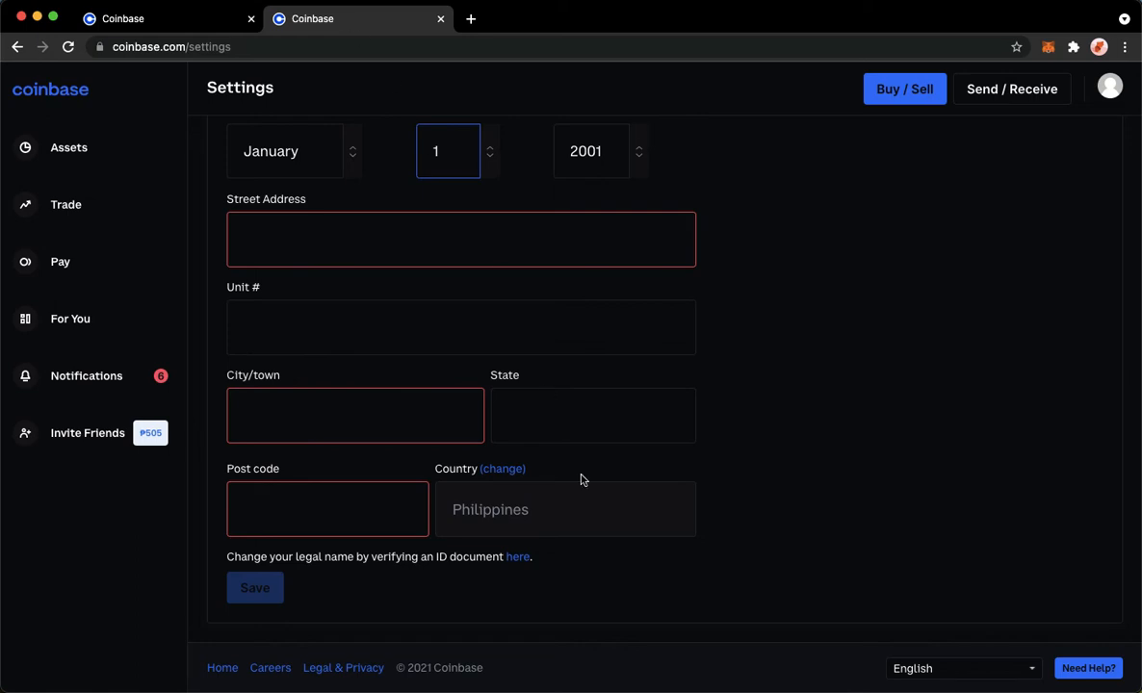
{"action": "mouse_move", "coordinate": [434, 438]}
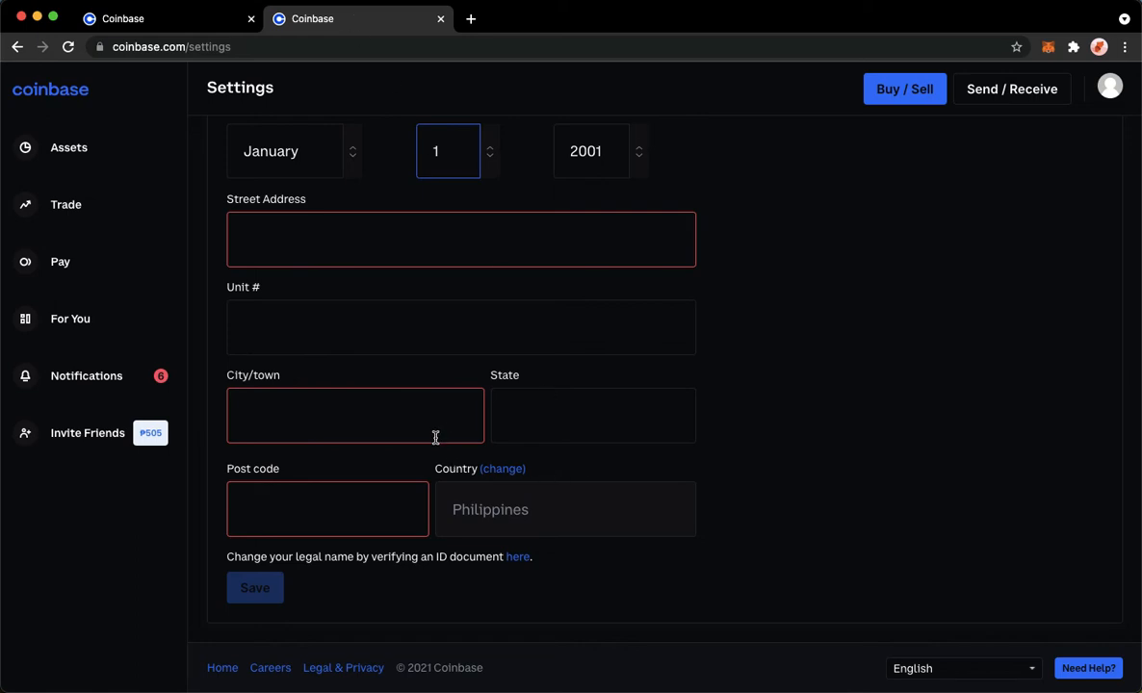
{"action": "mouse_move", "coordinate": [438, 472]}
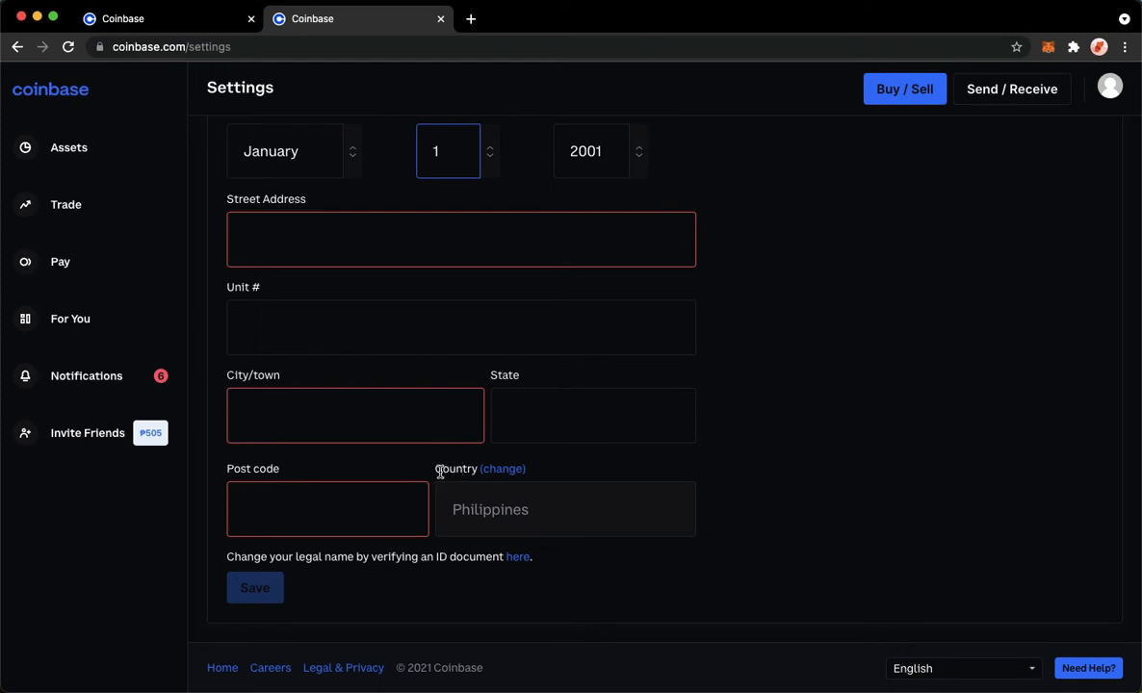
{"action": "mouse_move", "coordinate": [485, 469]}
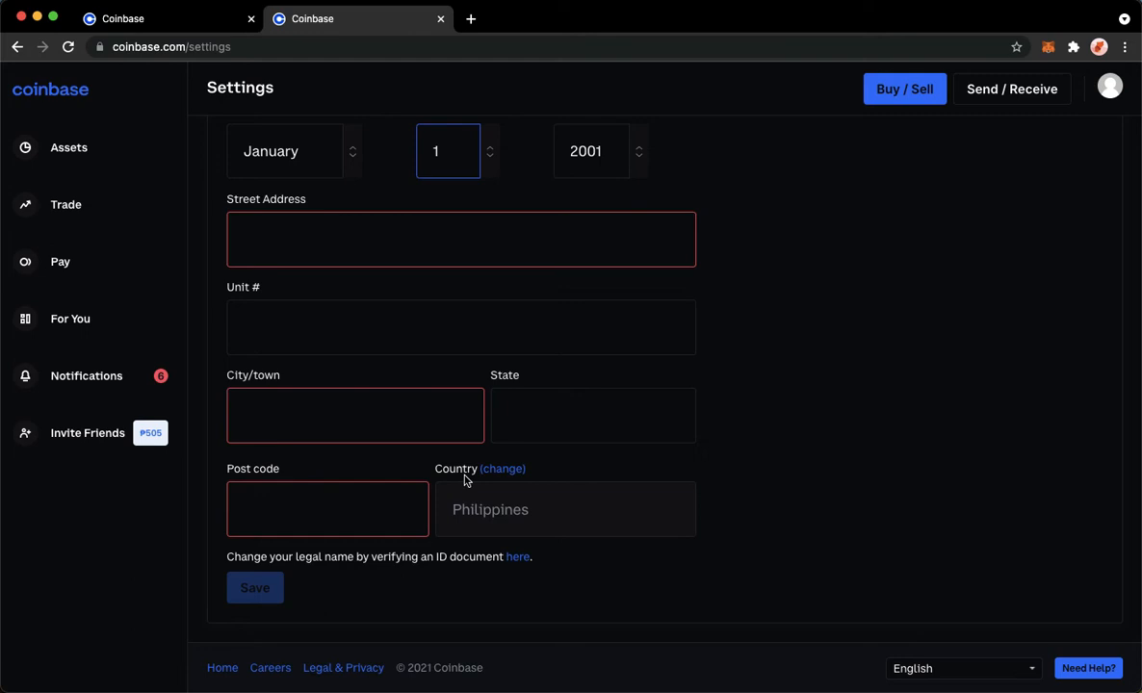
{"action": "mouse_move", "coordinate": [513, 481]}
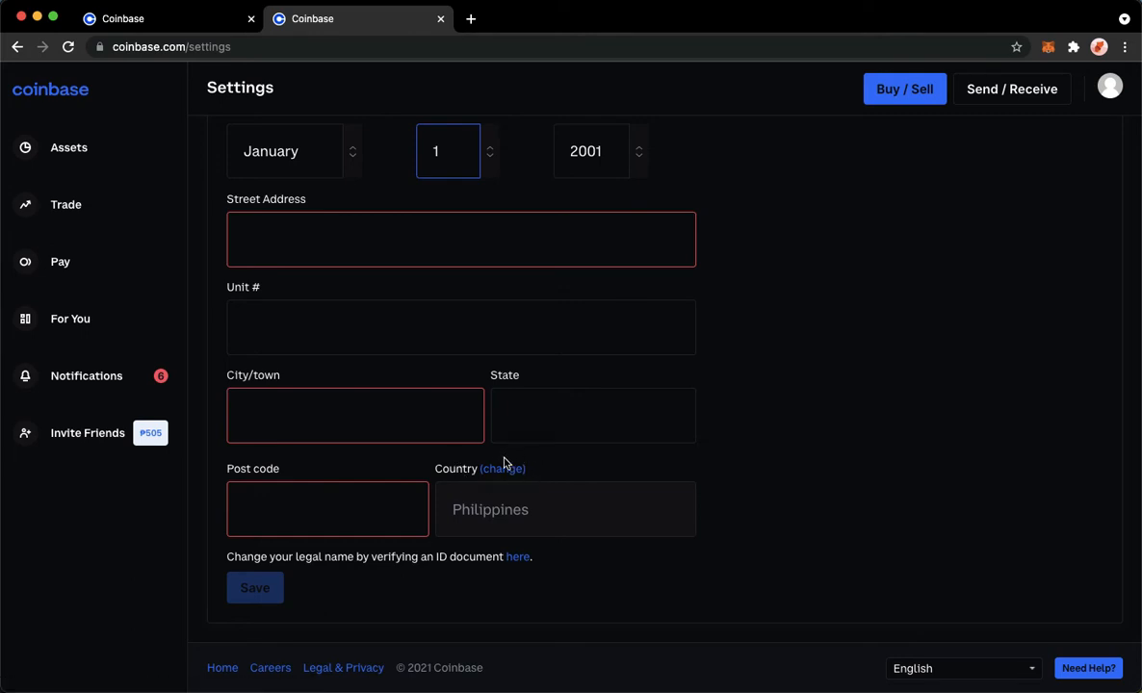
{"action": "mouse_move", "coordinate": [501, 469]}
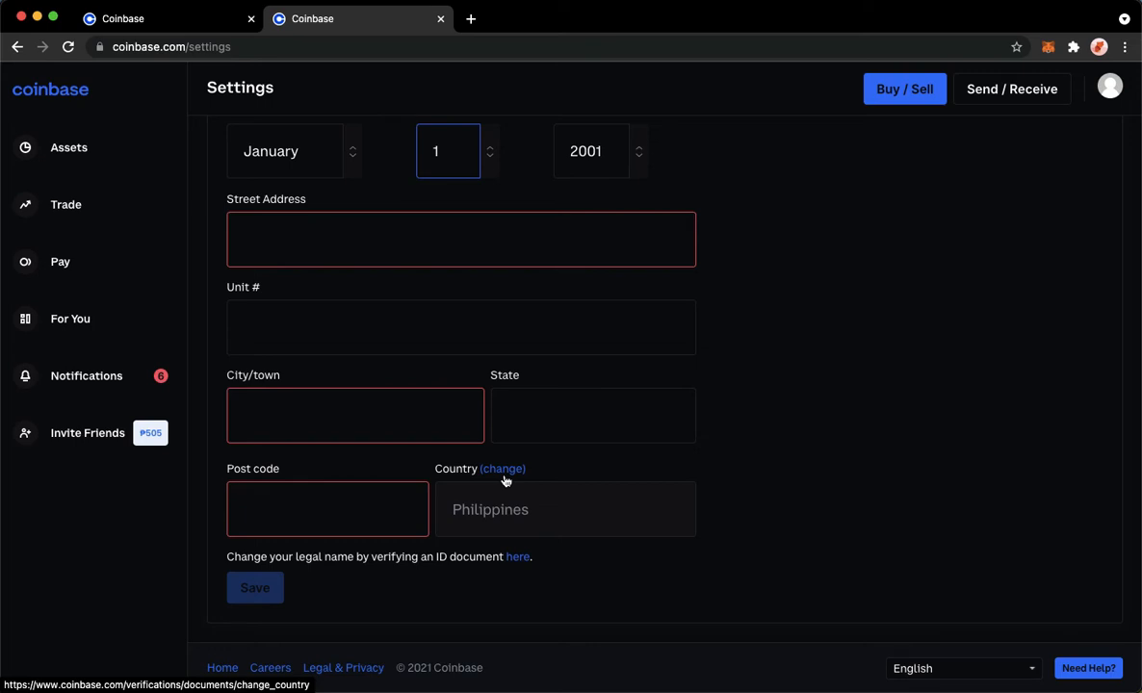
Open the country change flow from the '(change)' link beside Country
{"action": "left_click", "coordinate": [502, 469]}
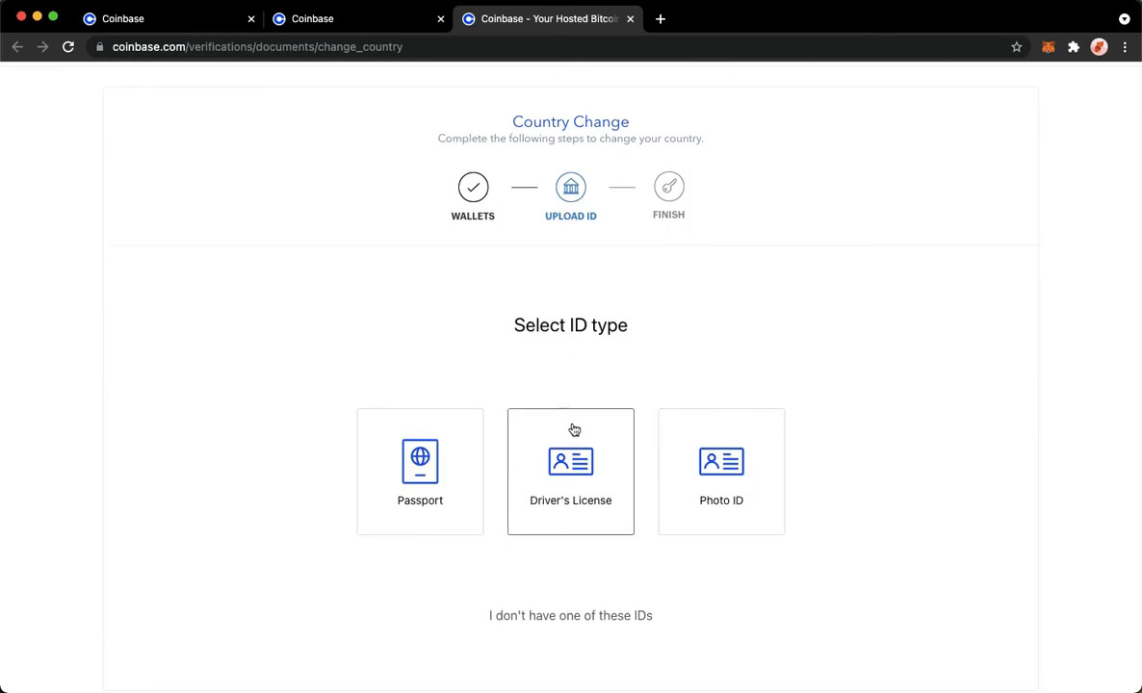
Select the Driver's License tile as the ID type to upload
{"action": "scroll", "scroll_direction": "down", "scroll_amount": 3}
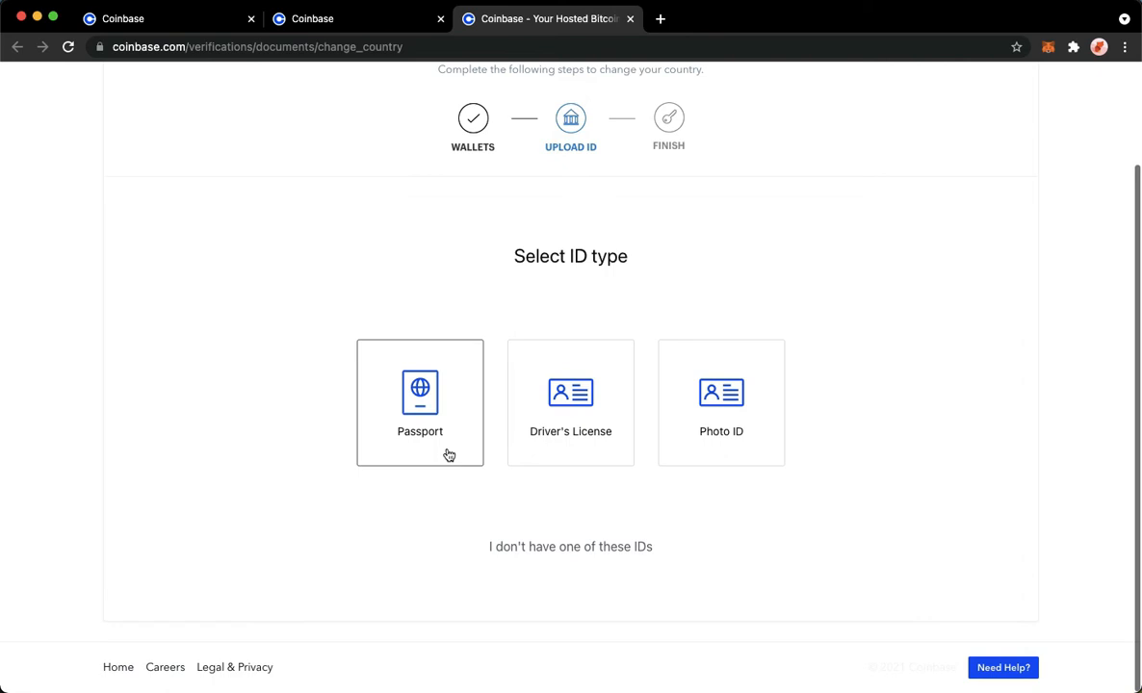
{"action": "mouse_move", "coordinate": [721, 432]}
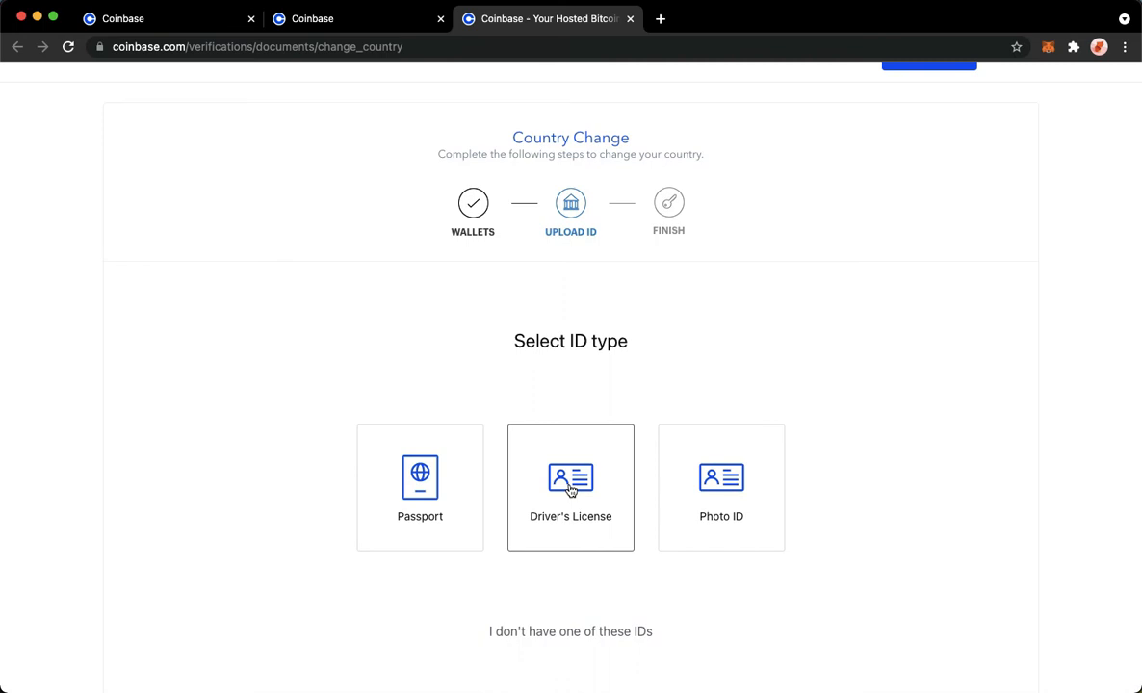
{"action": "left_click", "coordinate": [570, 488]}
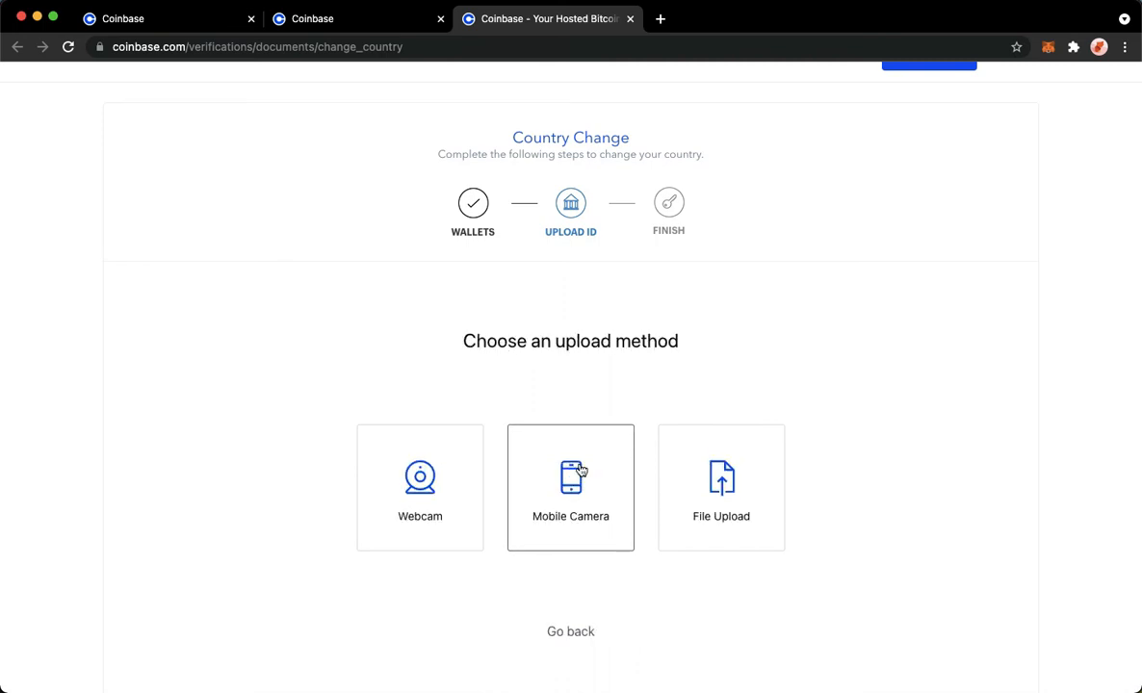
{"action": "scroll", "scroll_direction": "down", "scroll_amount": 3}
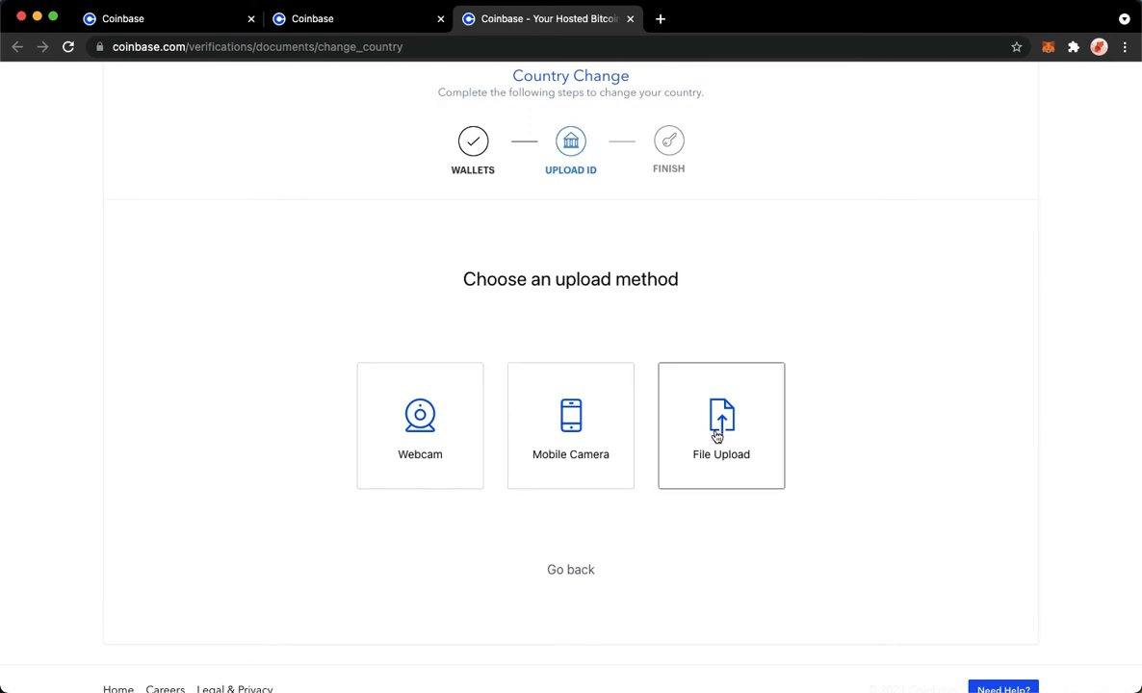
{"action": "mouse_move", "coordinate": [420, 454]}
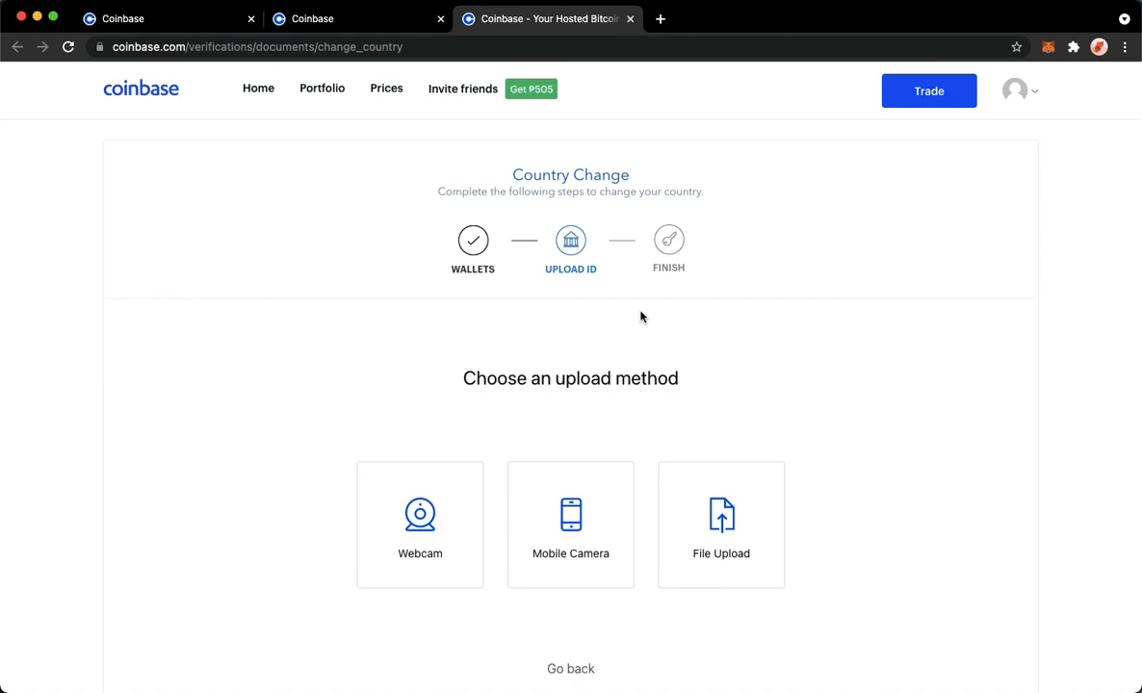
{"action": "mouse_move", "coordinate": [737, 120]}
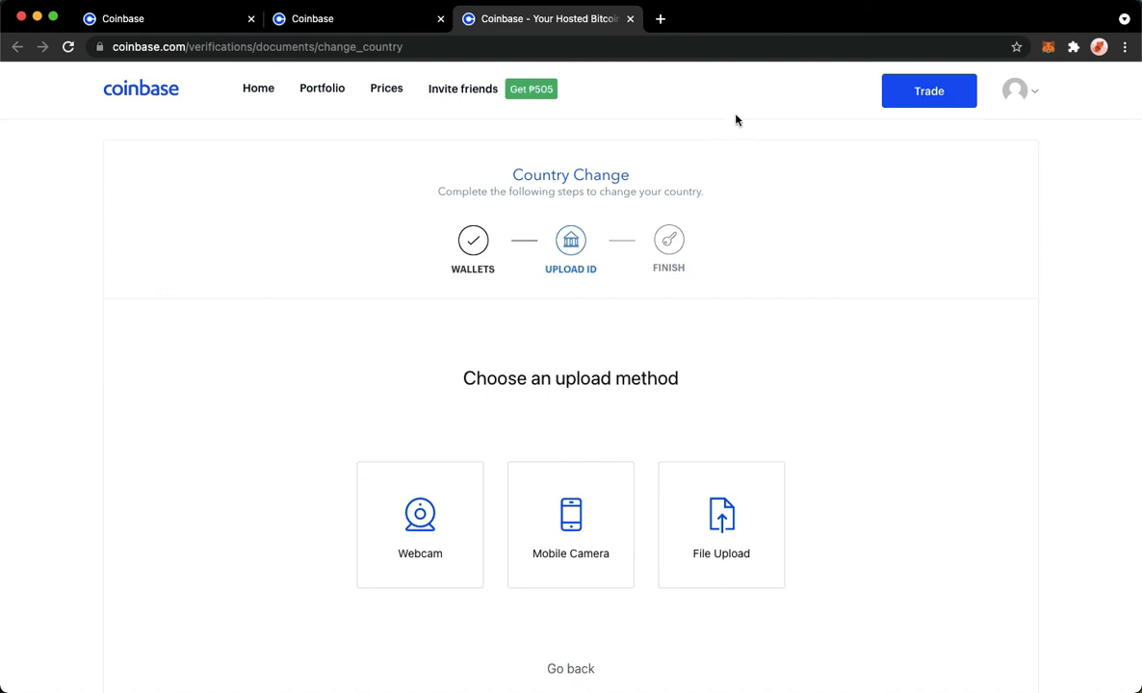